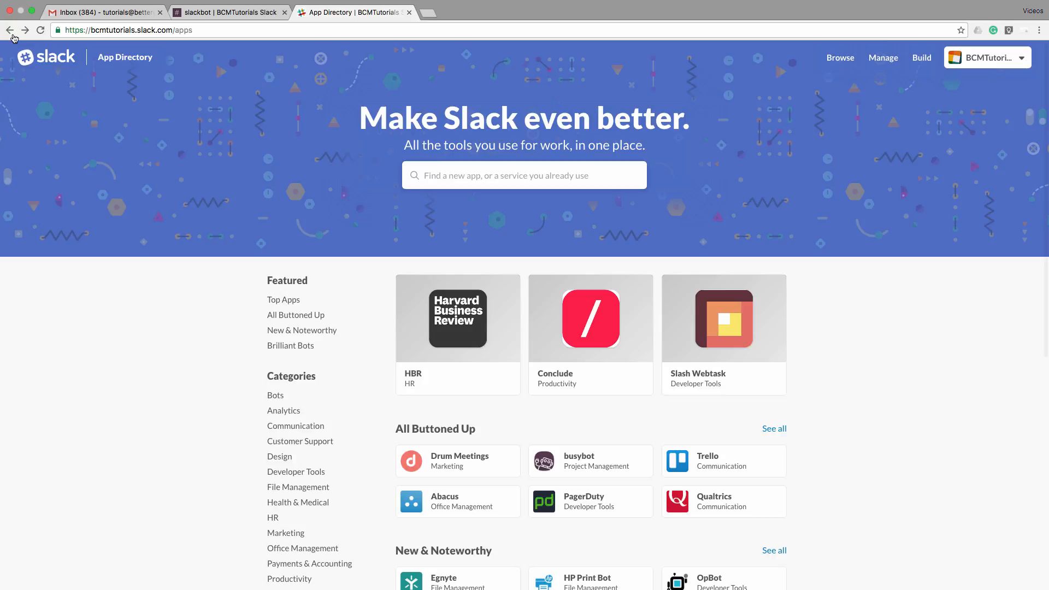
{"action": "mouse_move", "coordinate": [72, 61]}
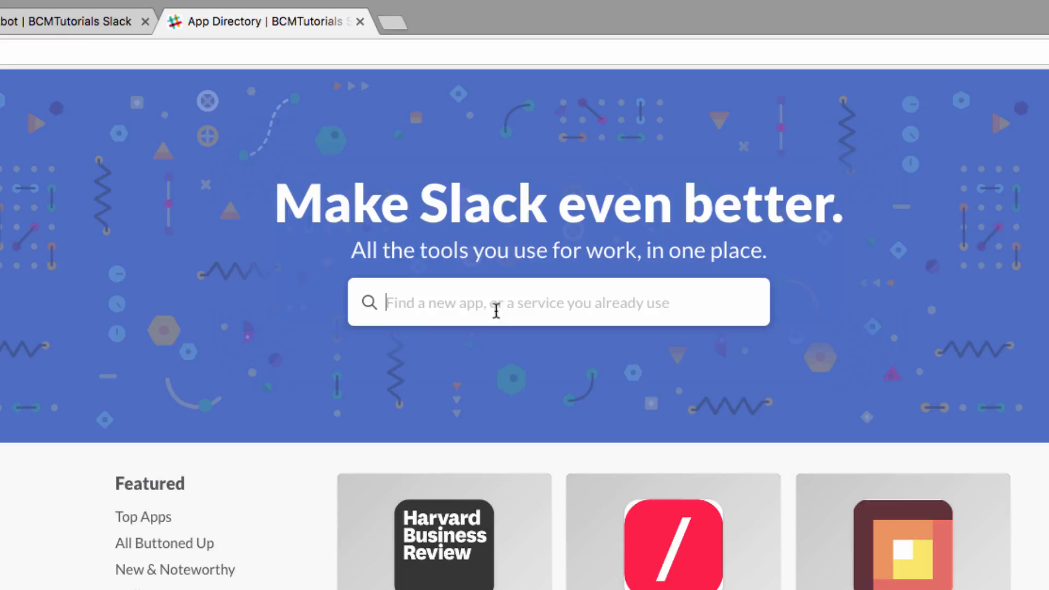
Step: Search the App Directory for 'Google Calendar' to reach Google's permission request
{"action": "type", "text": "Google Calendar"}
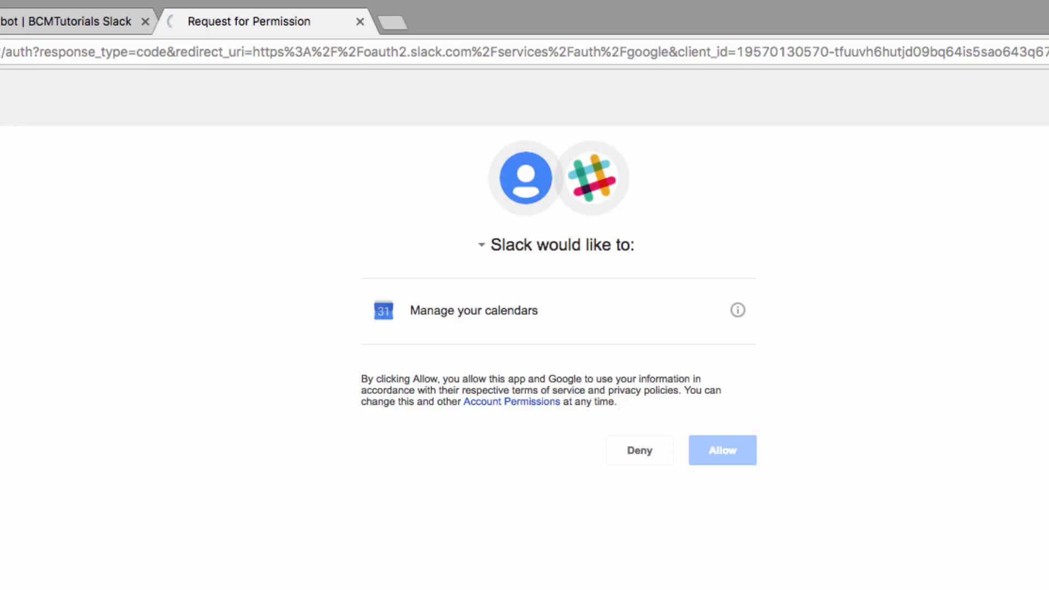
Step: Allow Slack to manage Google calendars, landing on the configuration page
{"action": "left_click", "coordinate": [721, 449]}
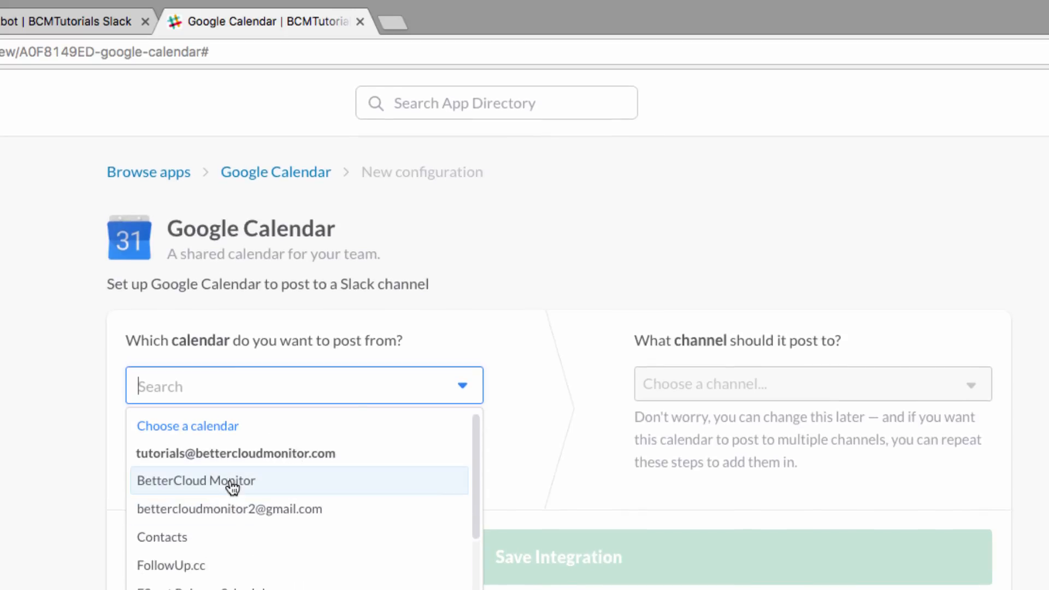
Step: Post from the BetterCloud Monitor calendar privately to yourself
{"action": "left_click", "coordinate": [195, 481]}
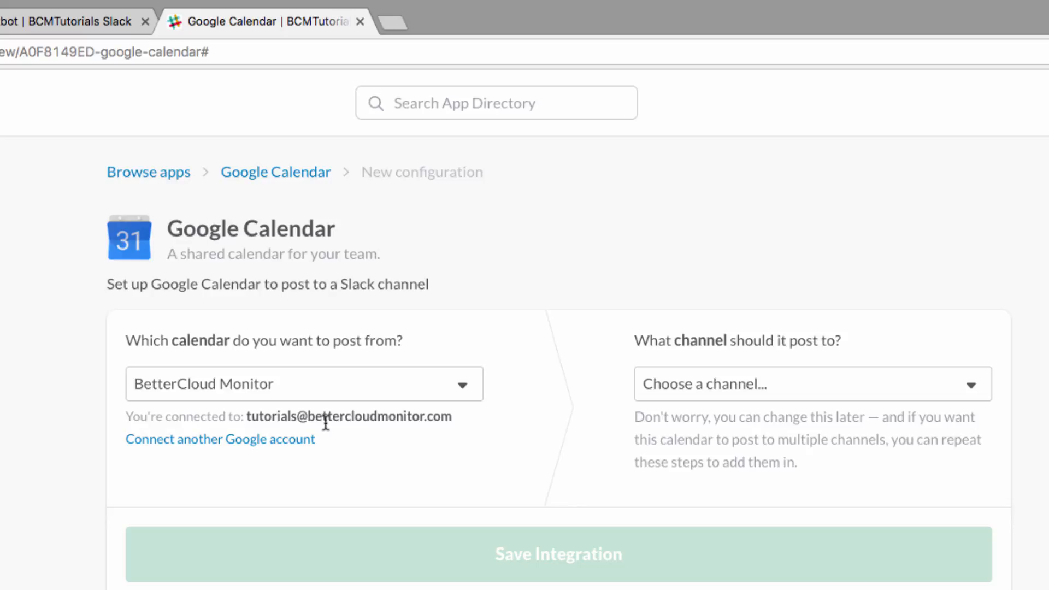
{"action": "left_click", "coordinate": [810, 383]}
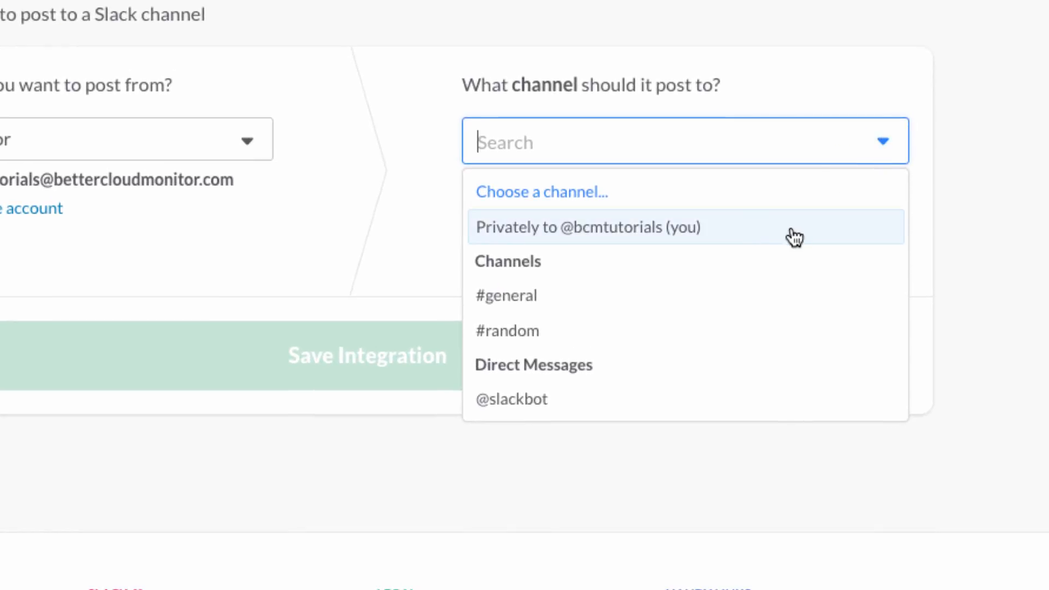
{"action": "mouse_move", "coordinate": [583, 365]}
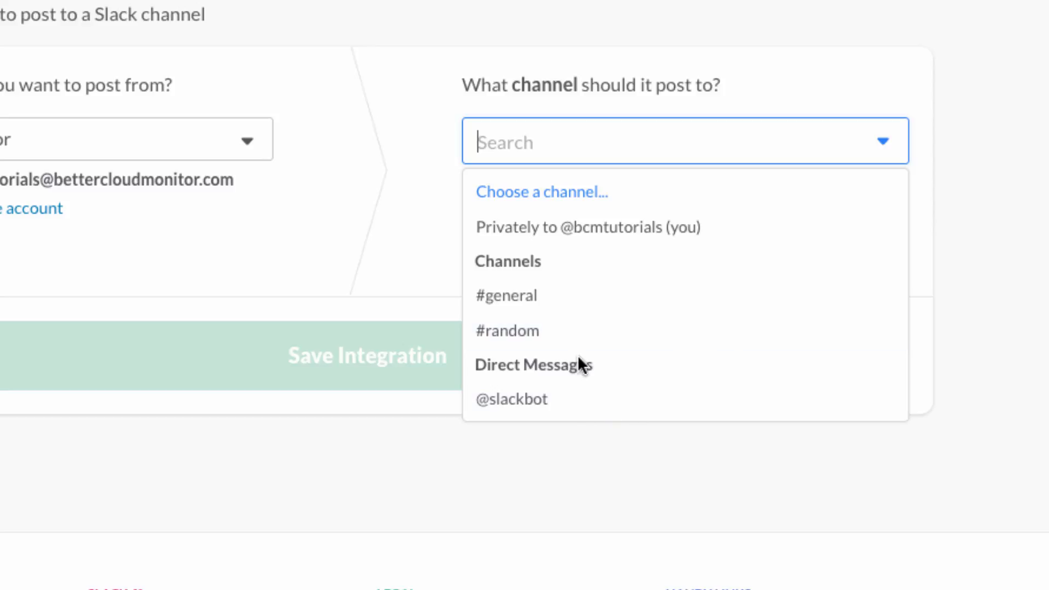
{"action": "mouse_move", "coordinate": [625, 263]}
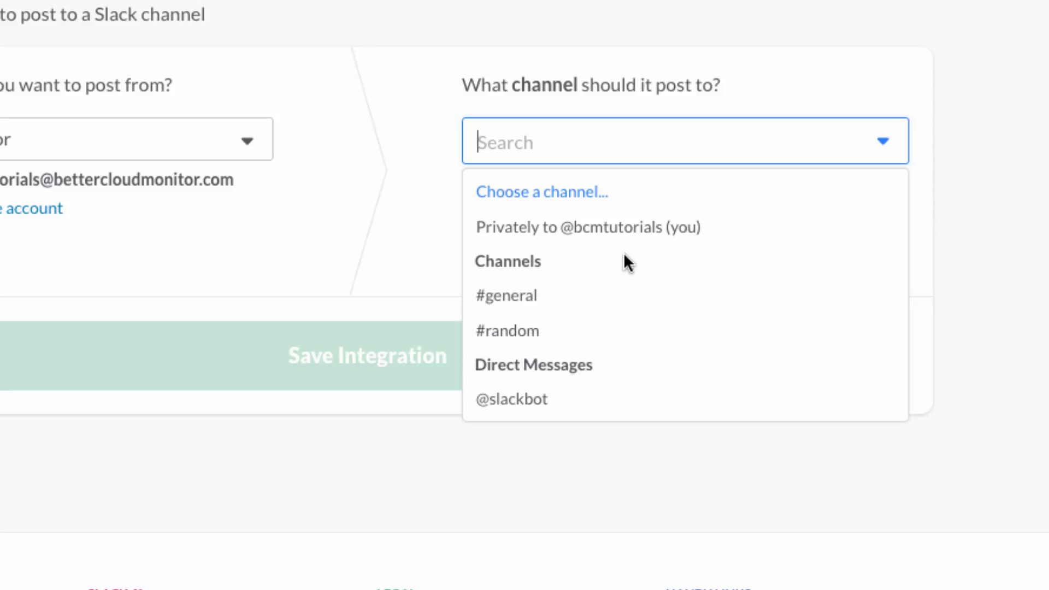
{"action": "mouse_move", "coordinate": [679, 228]}
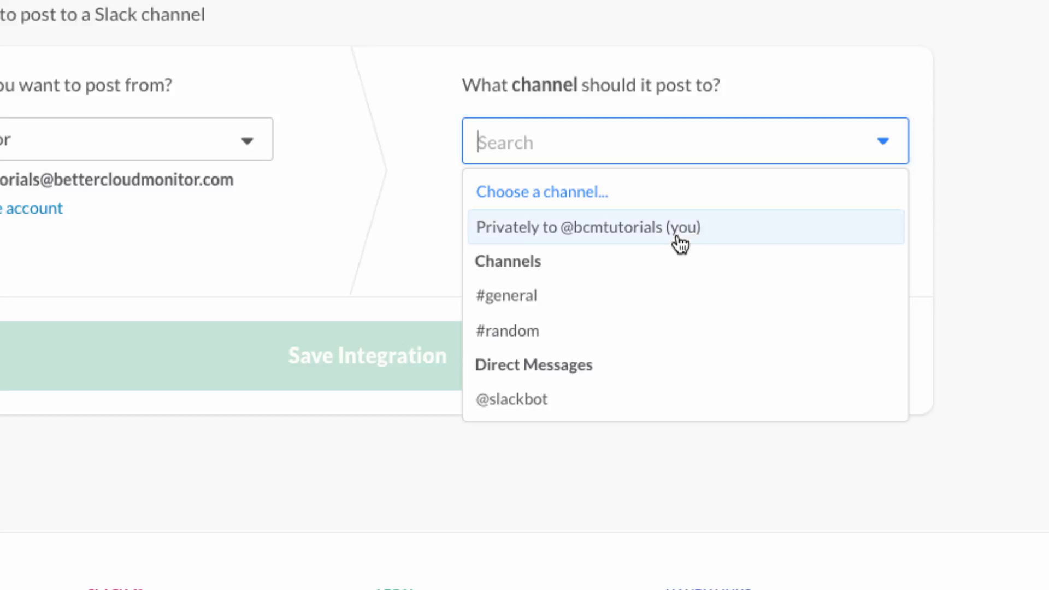
{"action": "mouse_move", "coordinate": [732, 231]}
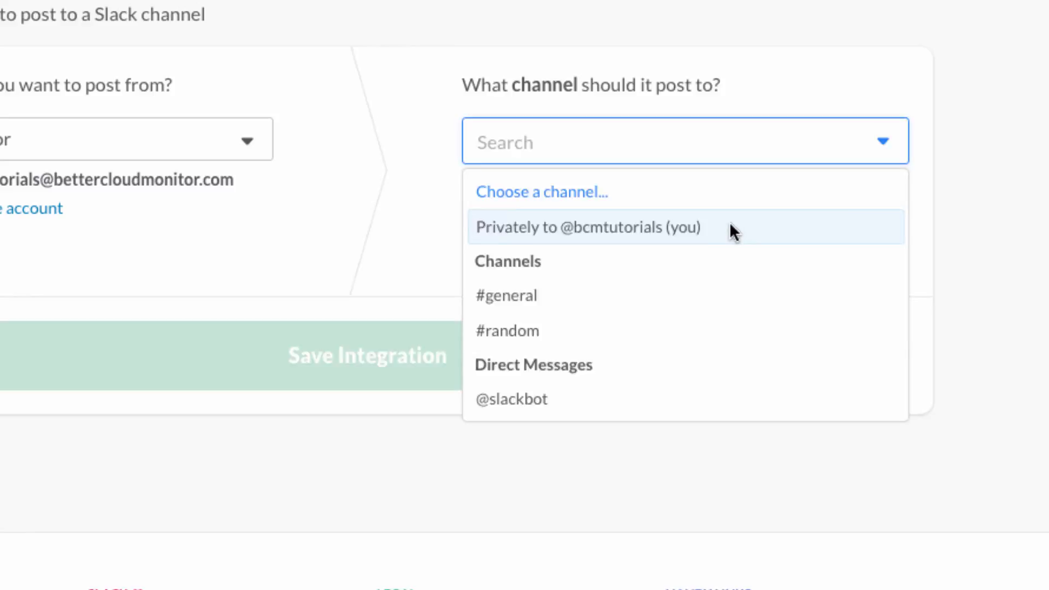
{"action": "left_click", "coordinate": [588, 227]}
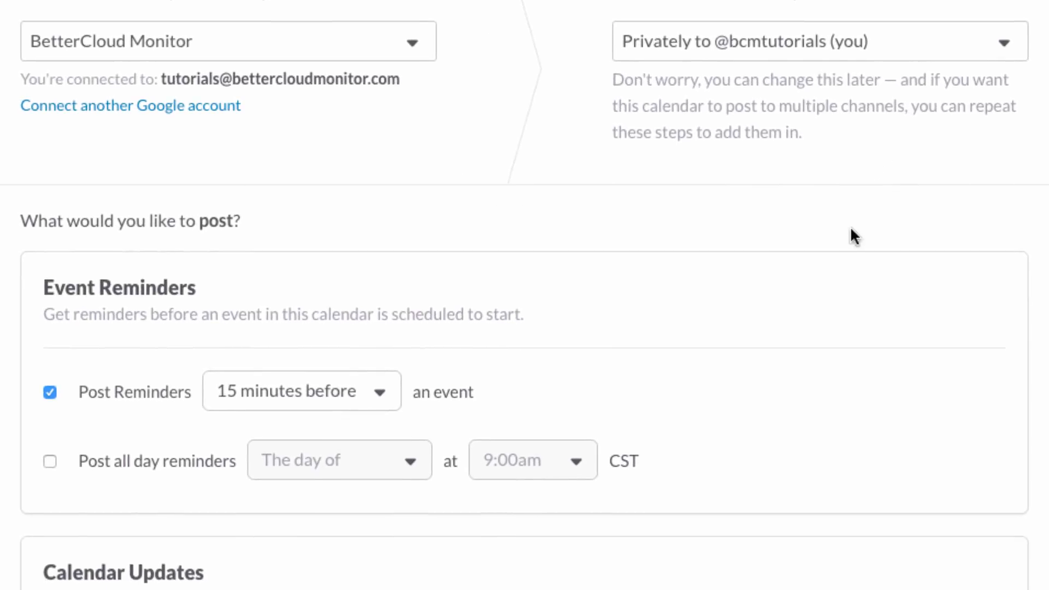
Step: Keep reminders at 15 minutes before, enable daily 9:00am summaries, and save the integration
{"action": "scroll", "scroll_direction": "down", "scroll_amount": 3}
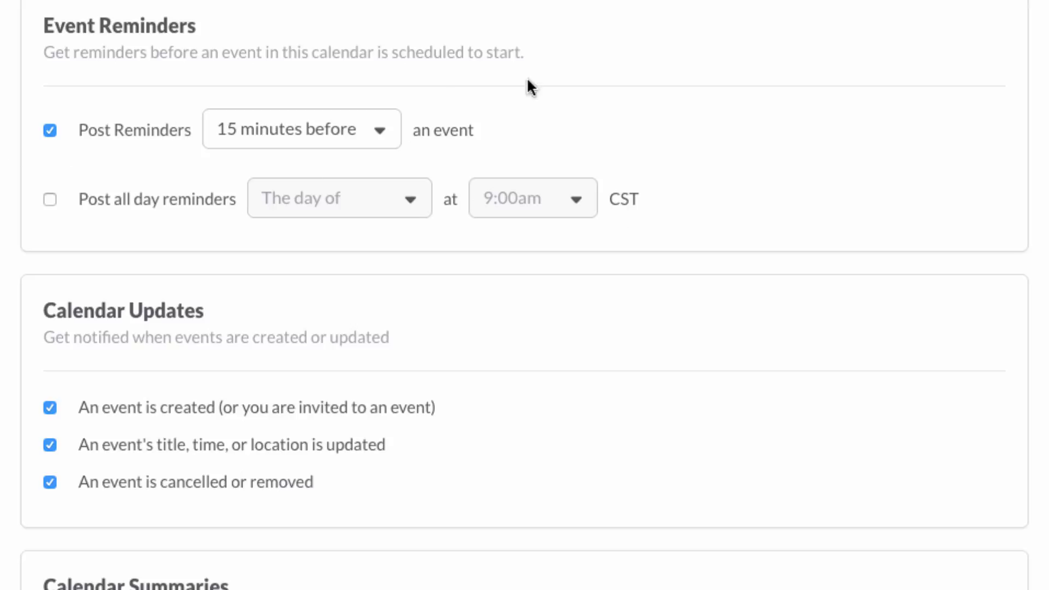
{"action": "left_click", "coordinate": [300, 129]}
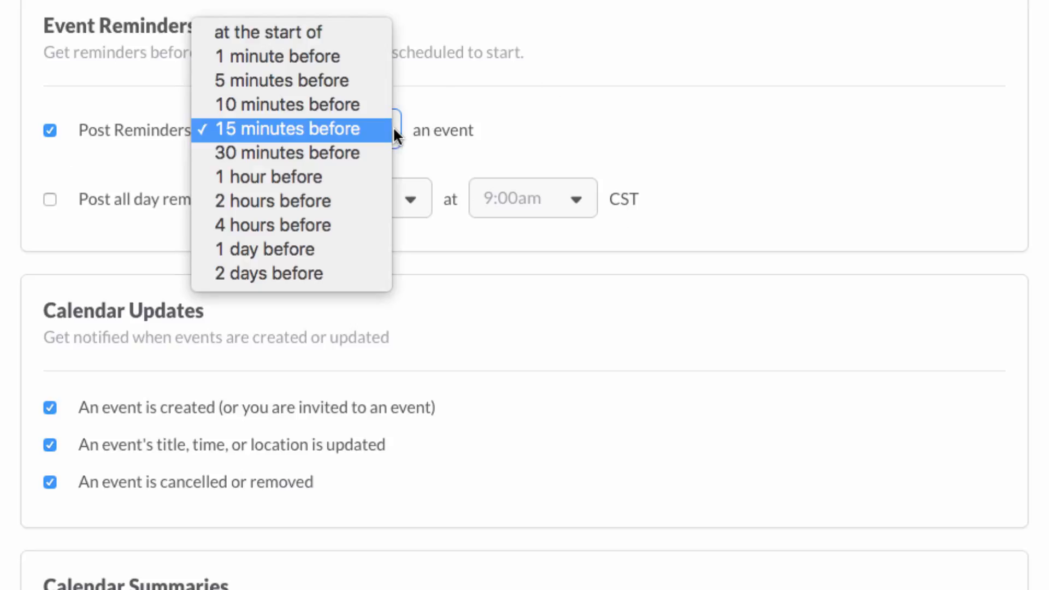
{"action": "left_click", "coordinate": [284, 129]}
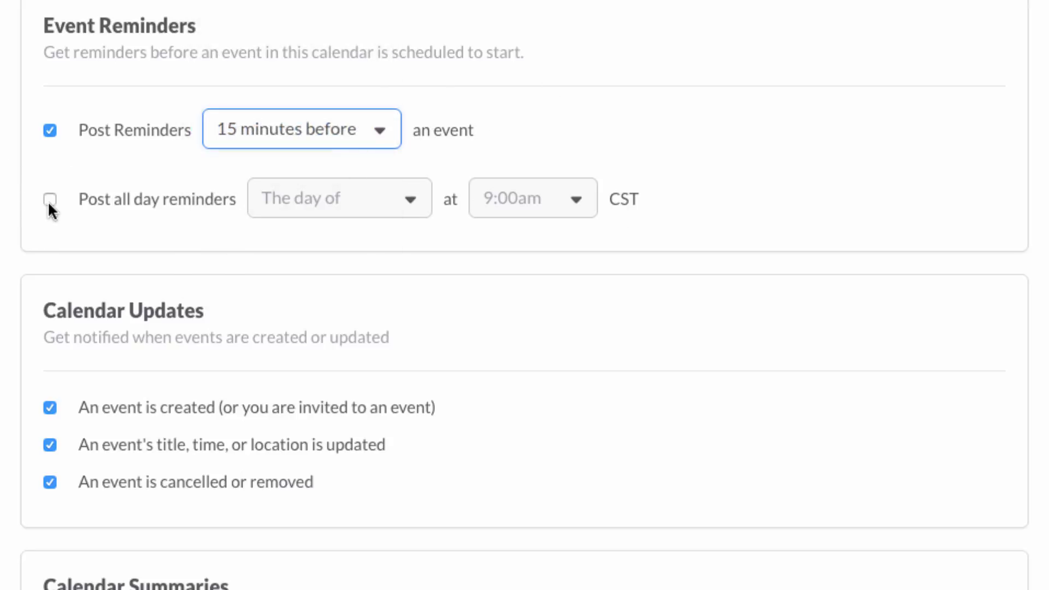
{"action": "scroll", "scroll_direction": "down", "scroll_amount": 3}
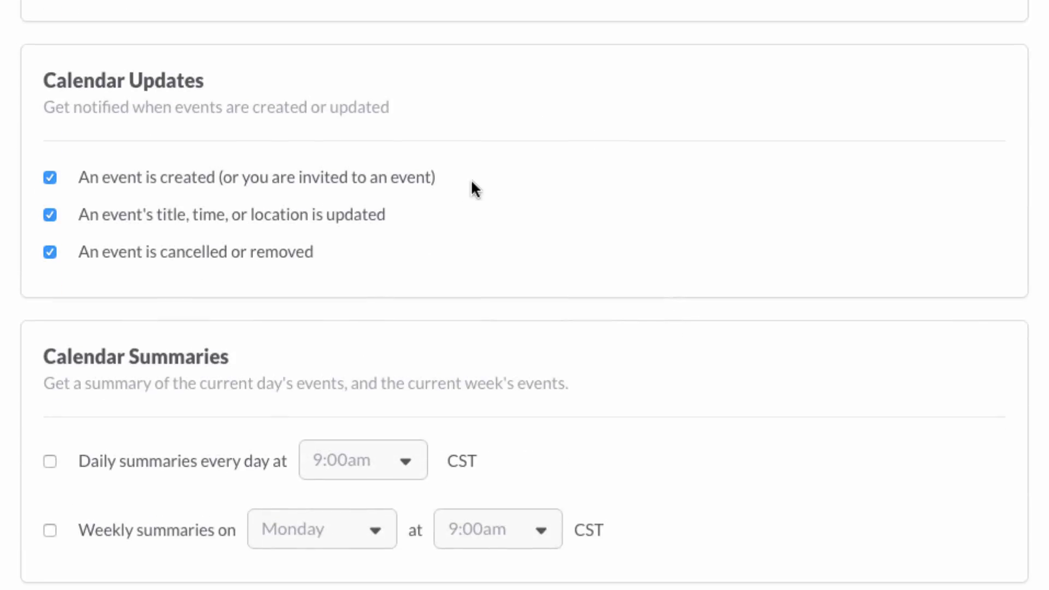
{"action": "mouse_move", "coordinate": [166, 493]}
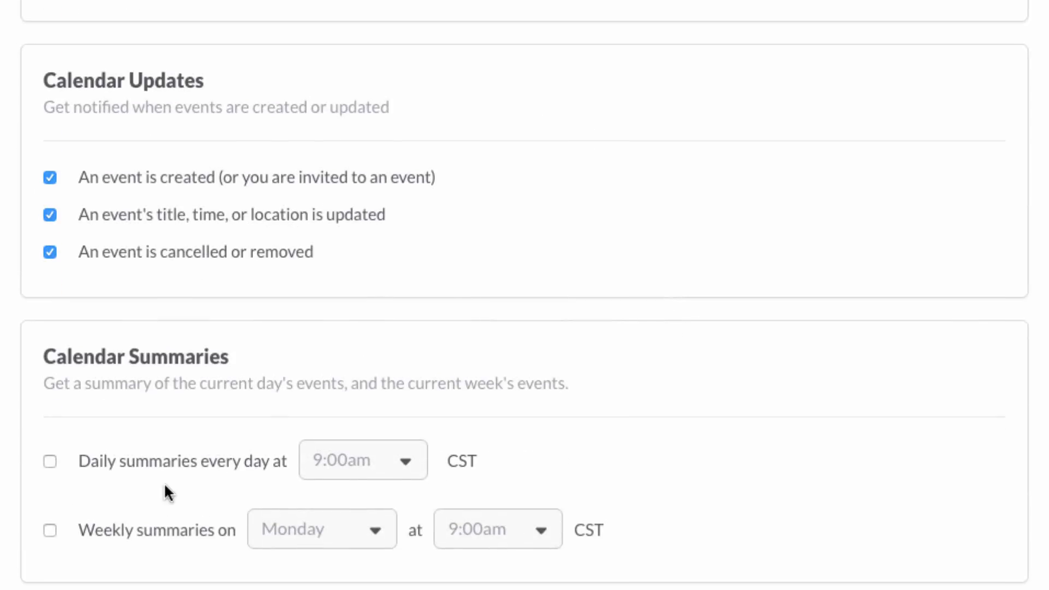
{"action": "left_click", "coordinate": [50, 461]}
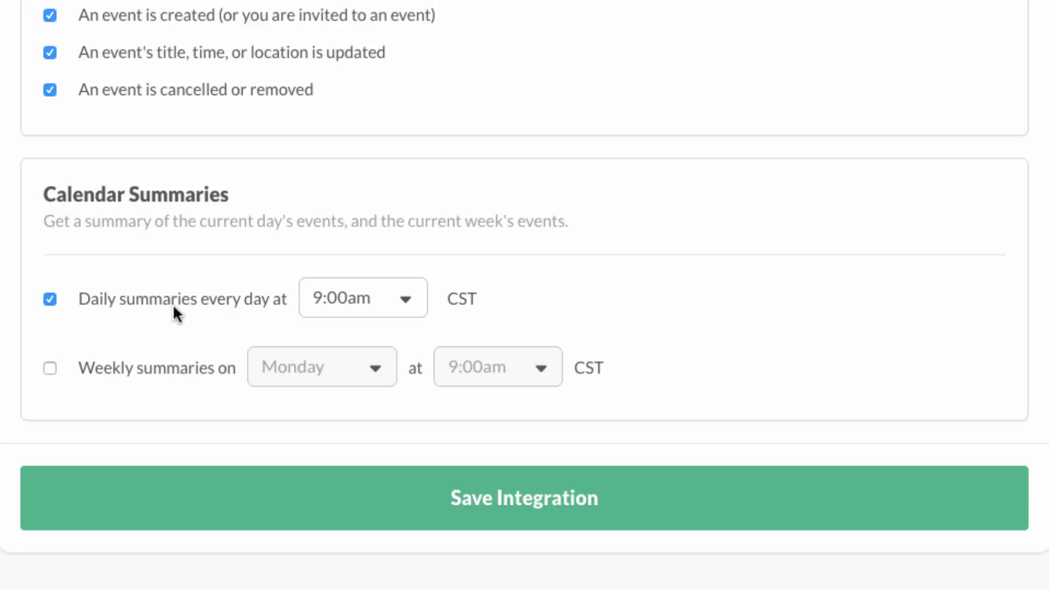
{"action": "mouse_move", "coordinate": [538, 505]}
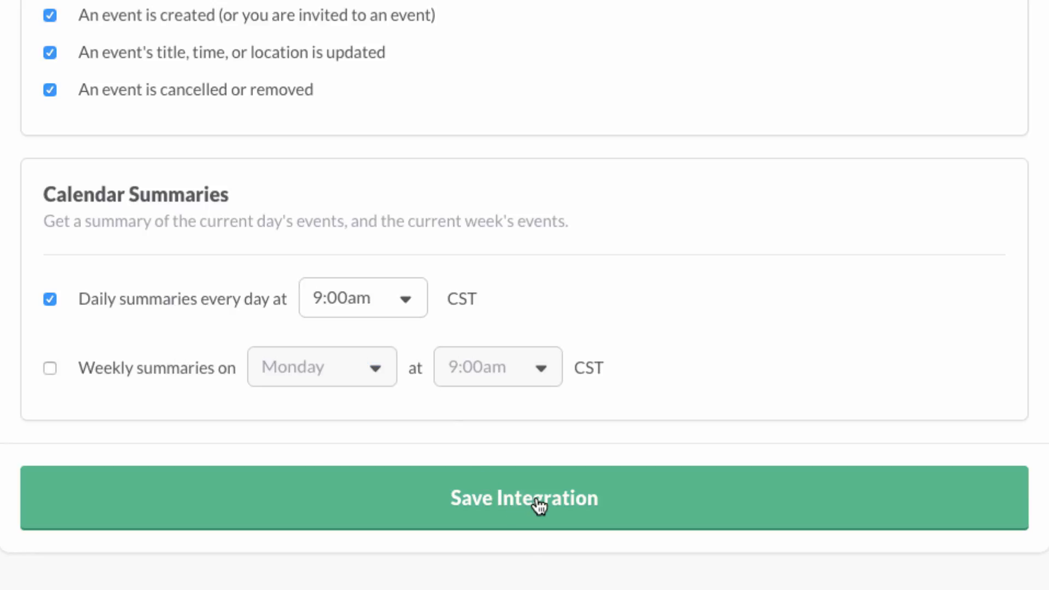
{"action": "left_click", "coordinate": [523, 498]}
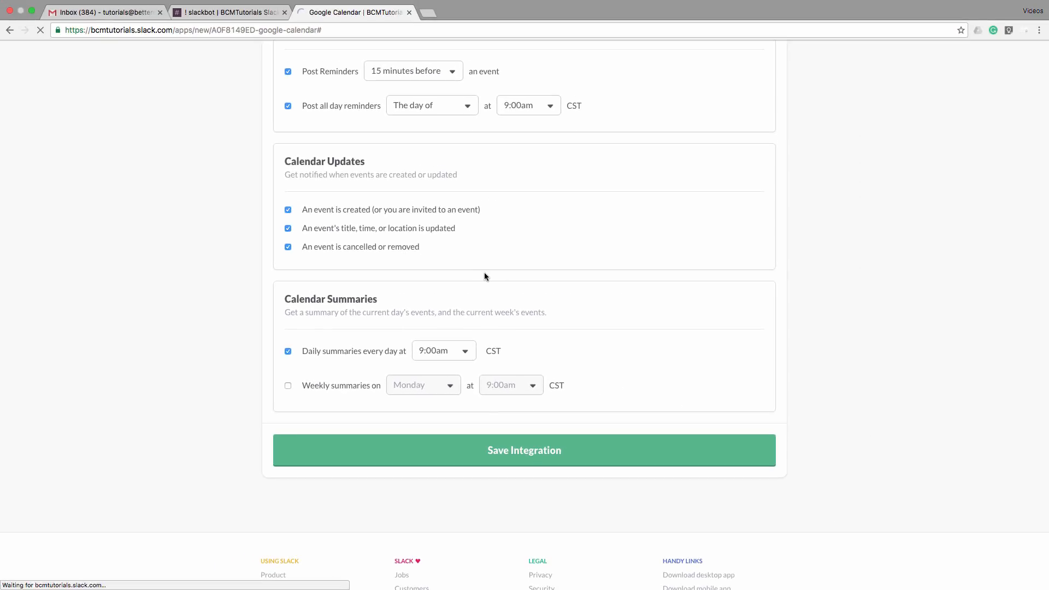
Step: Confirm 'Your calendar is connected!' with I'm done! to finish setup
{"action": "left_click", "coordinate": [523, 449]}
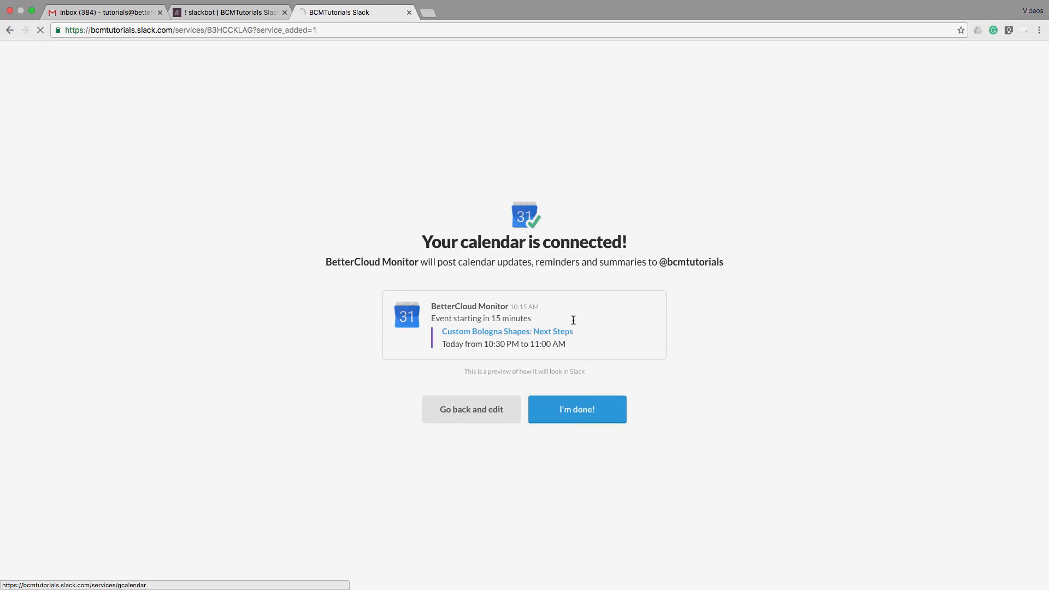
{"action": "left_click", "coordinate": [576, 409]}
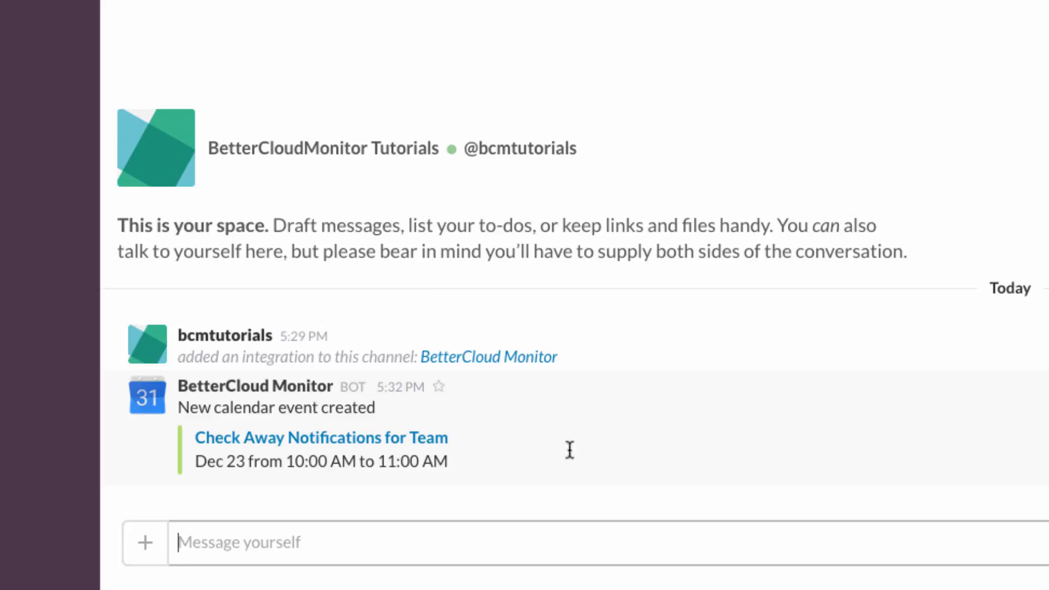
{"action": "mouse_move", "coordinate": [554, 474]}
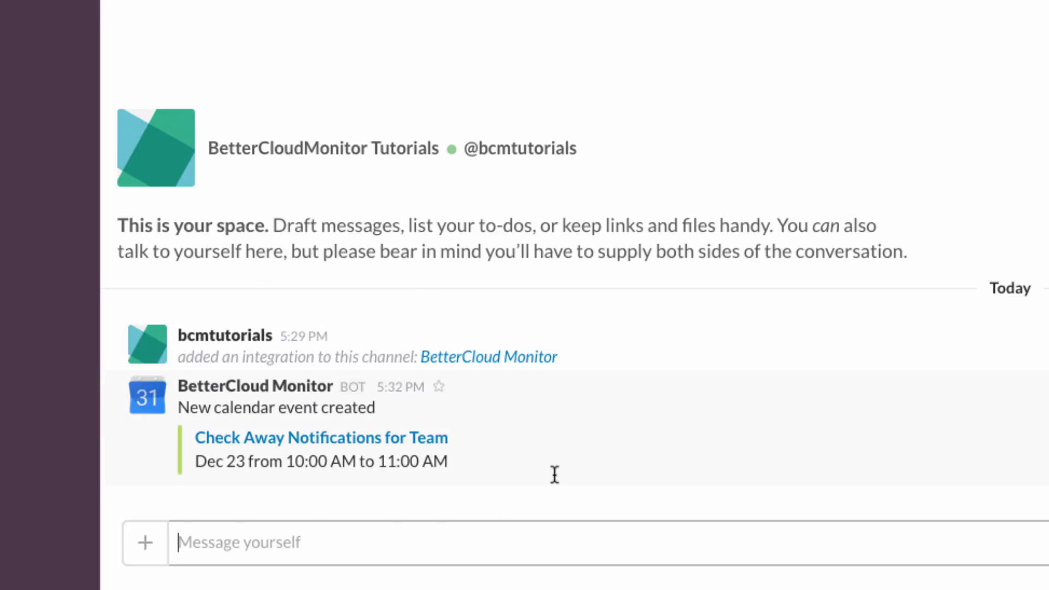